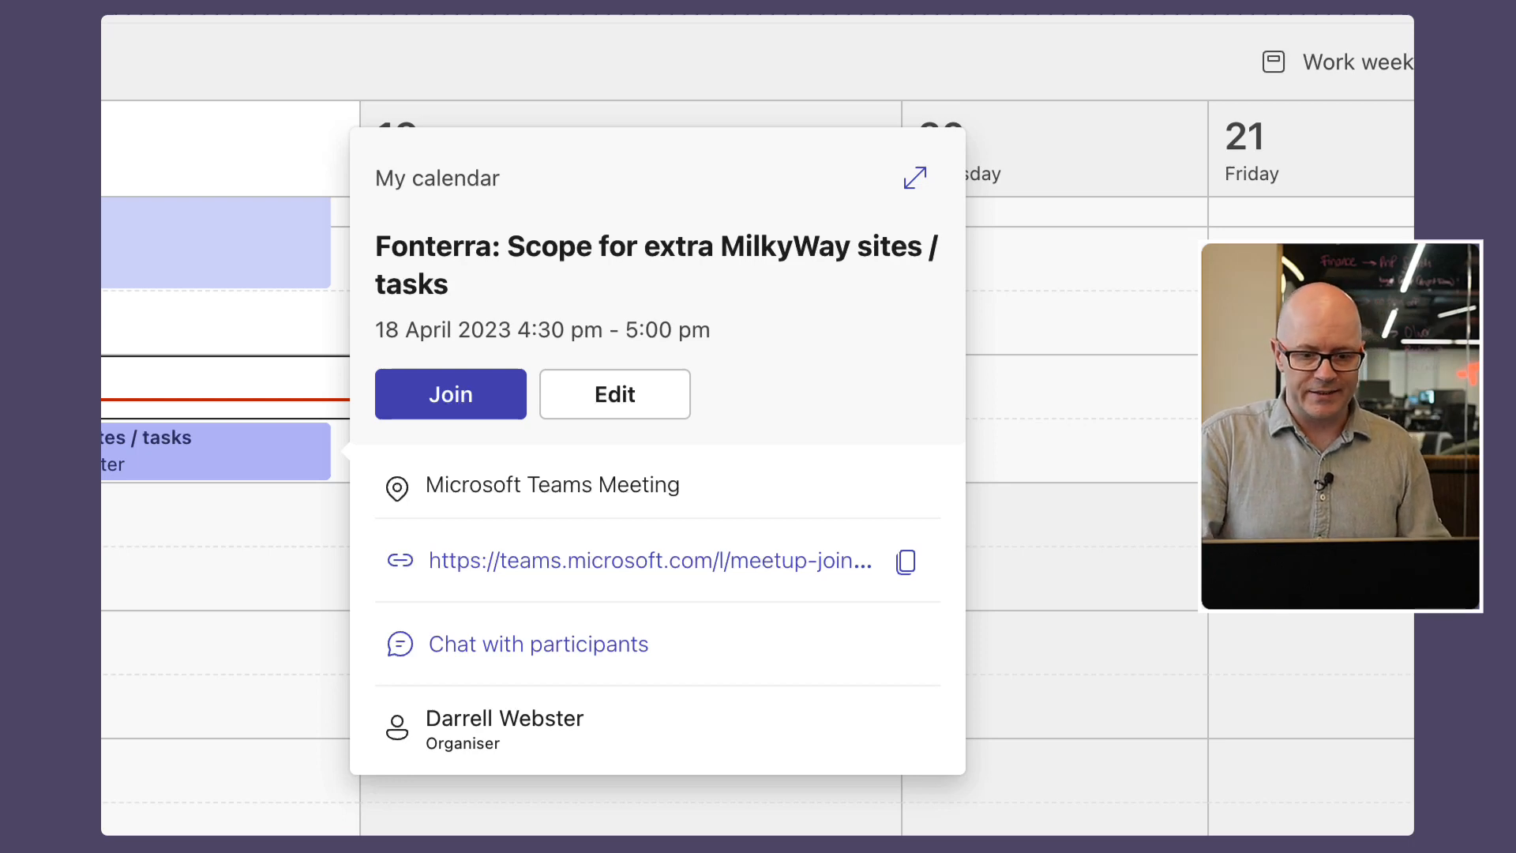
Open the Fonterra MilkyWay scope meeting from the calendar so its invite details show
left_click(614, 395)
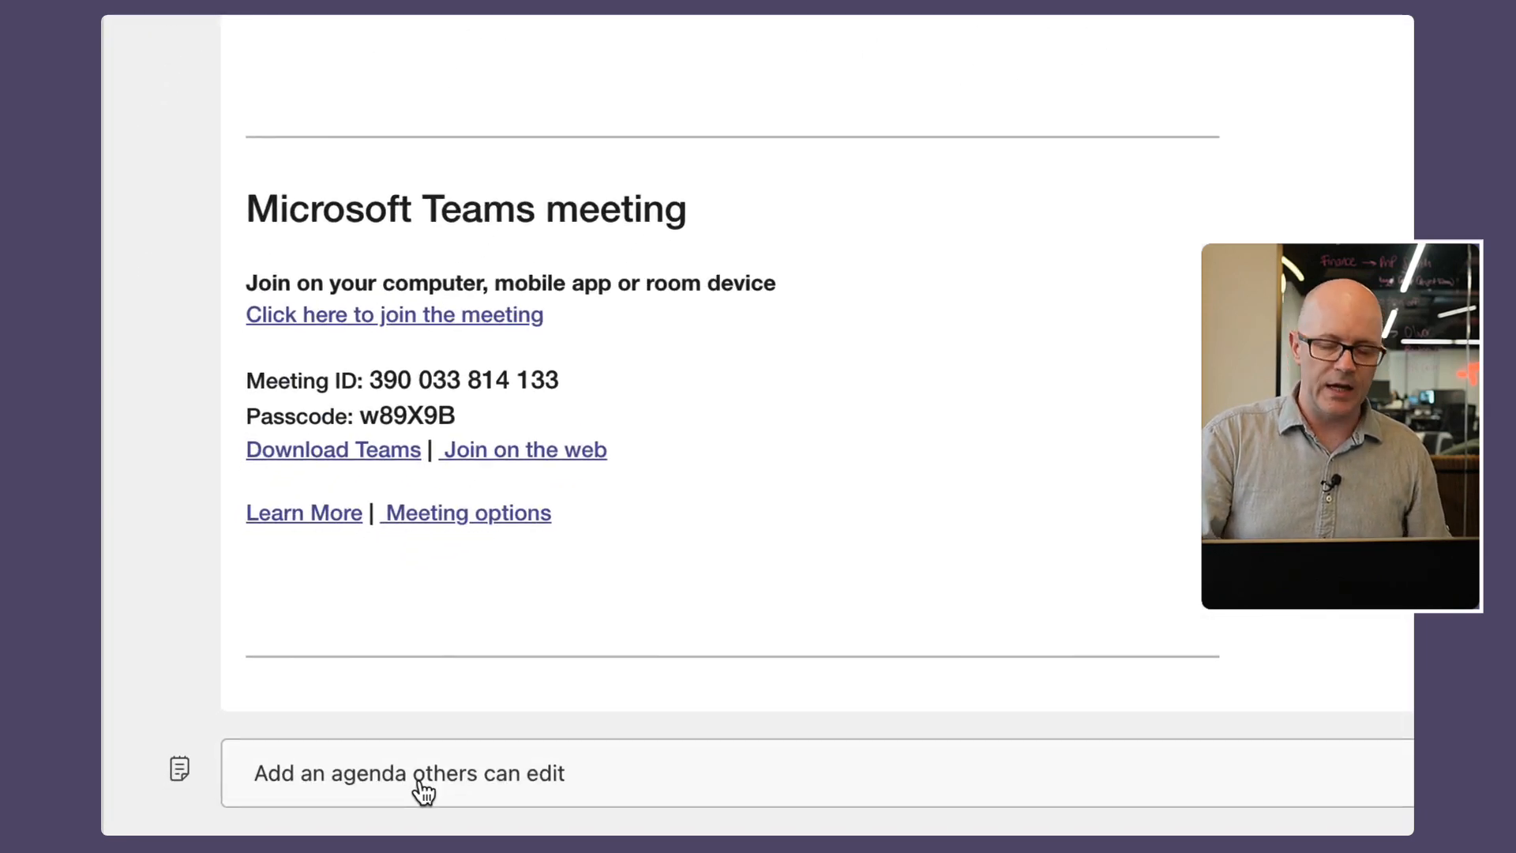
Insert a shared Loop agenda component with agenda, meeting notes and follow-up task sections
left_click(407, 773)
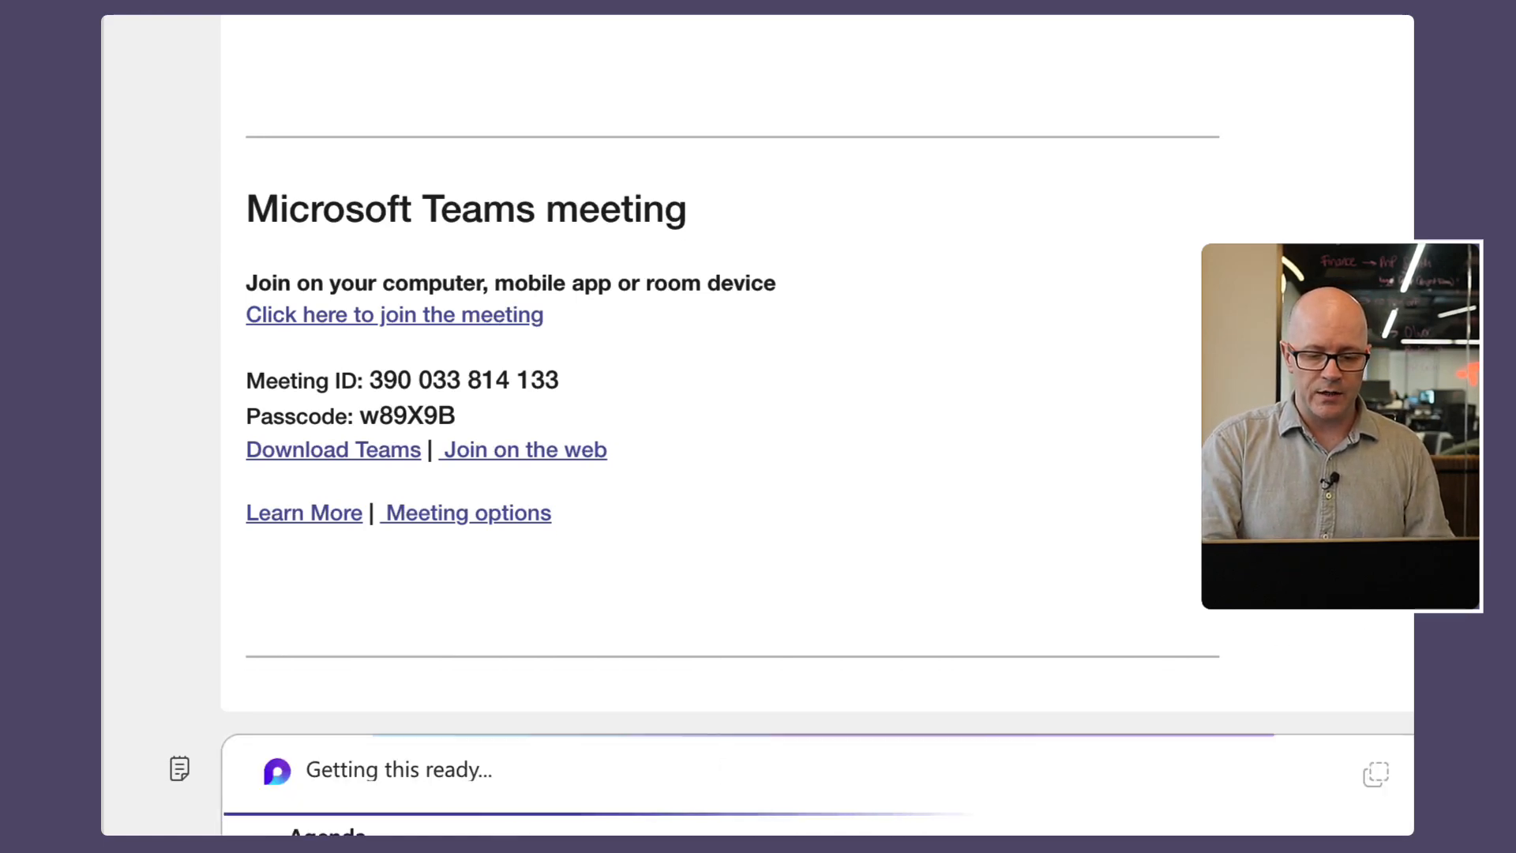
scroll("down", 3)
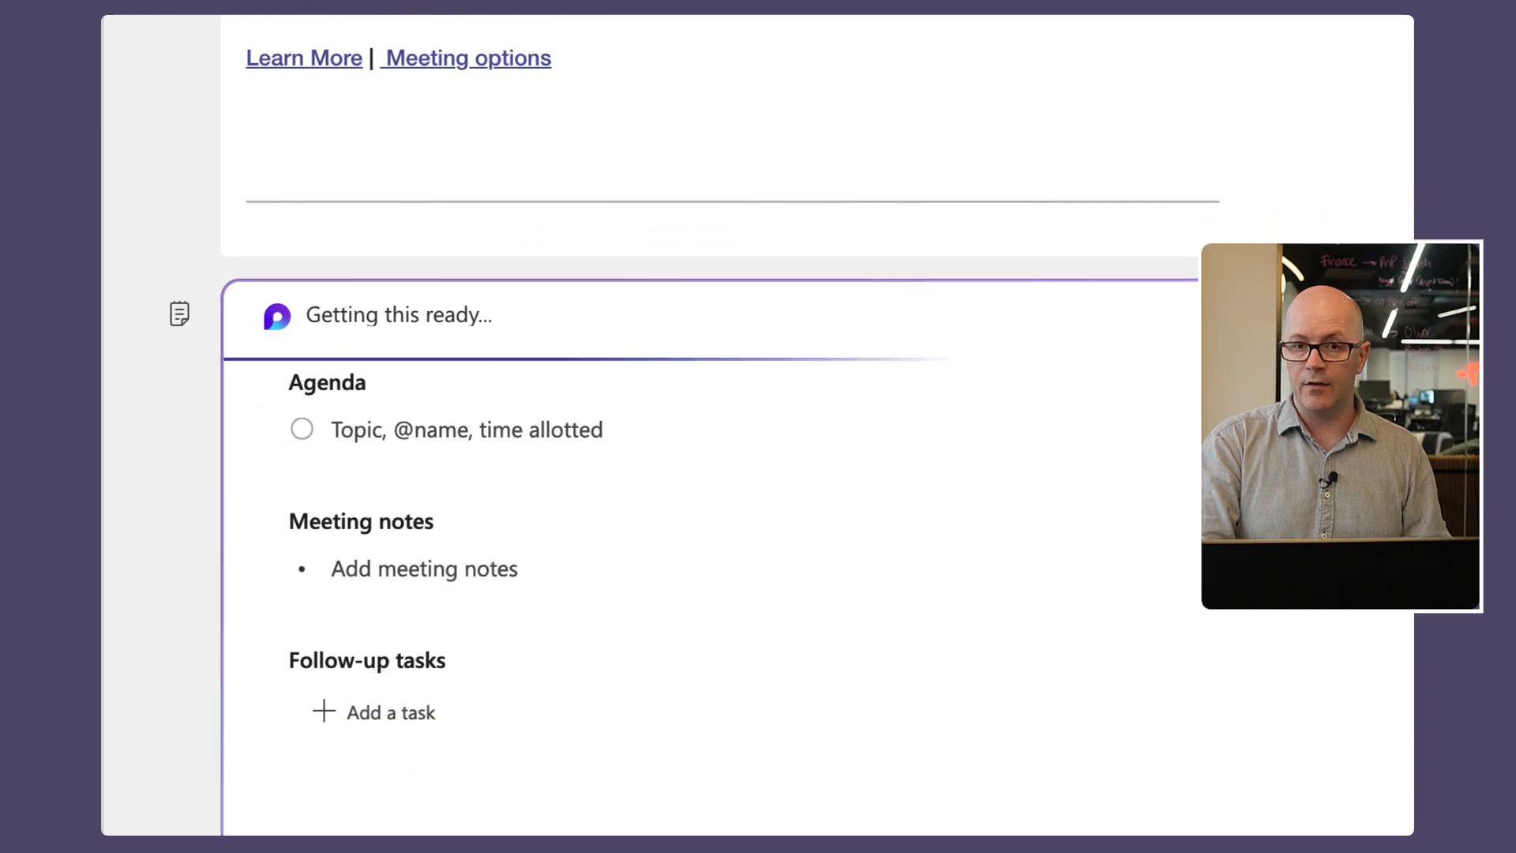
scroll("up", 3)
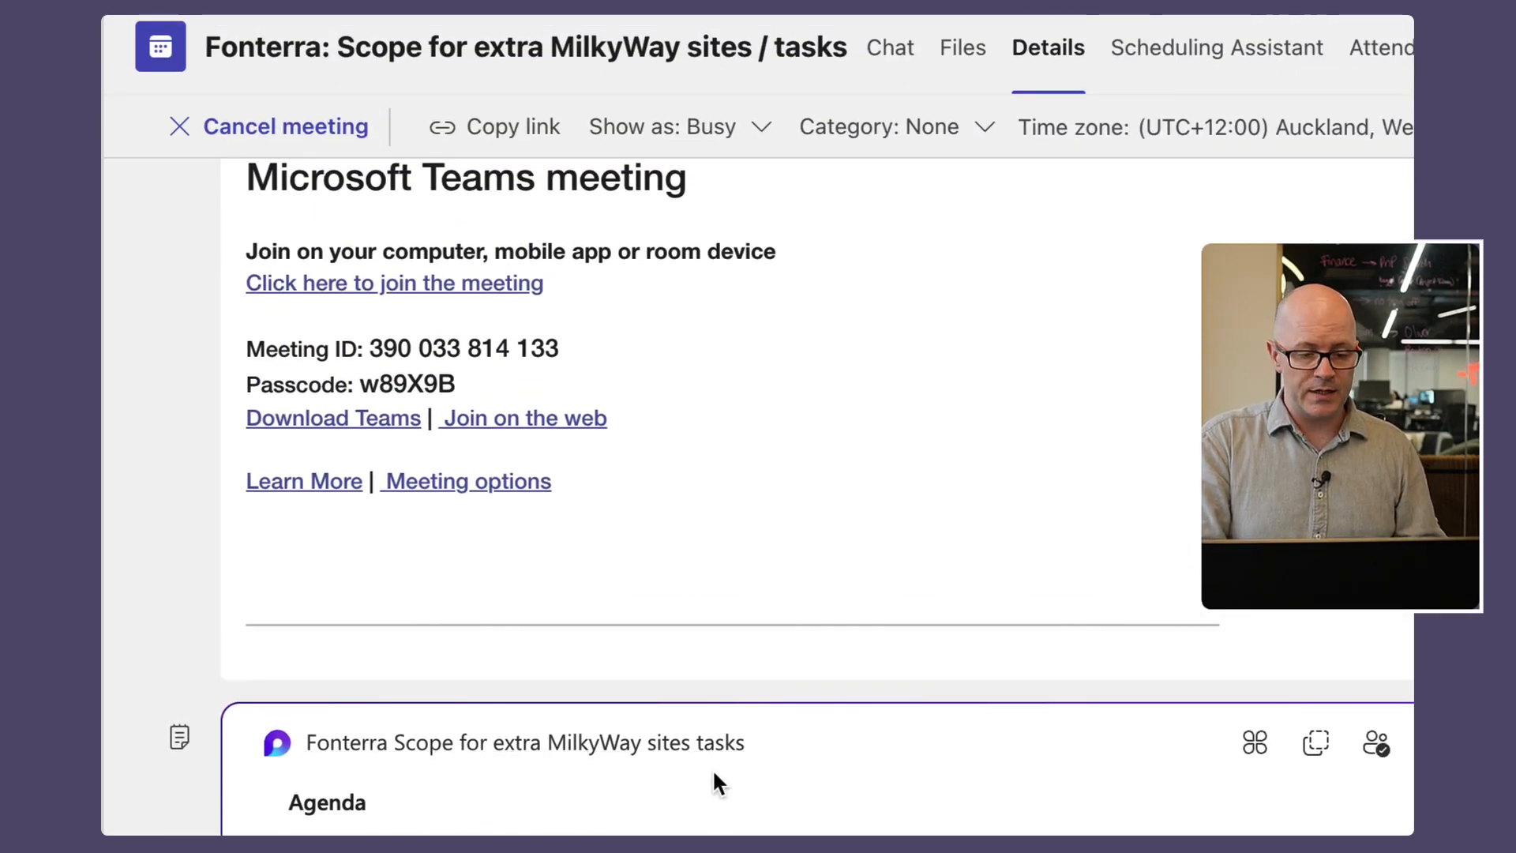
scroll("down", 3)
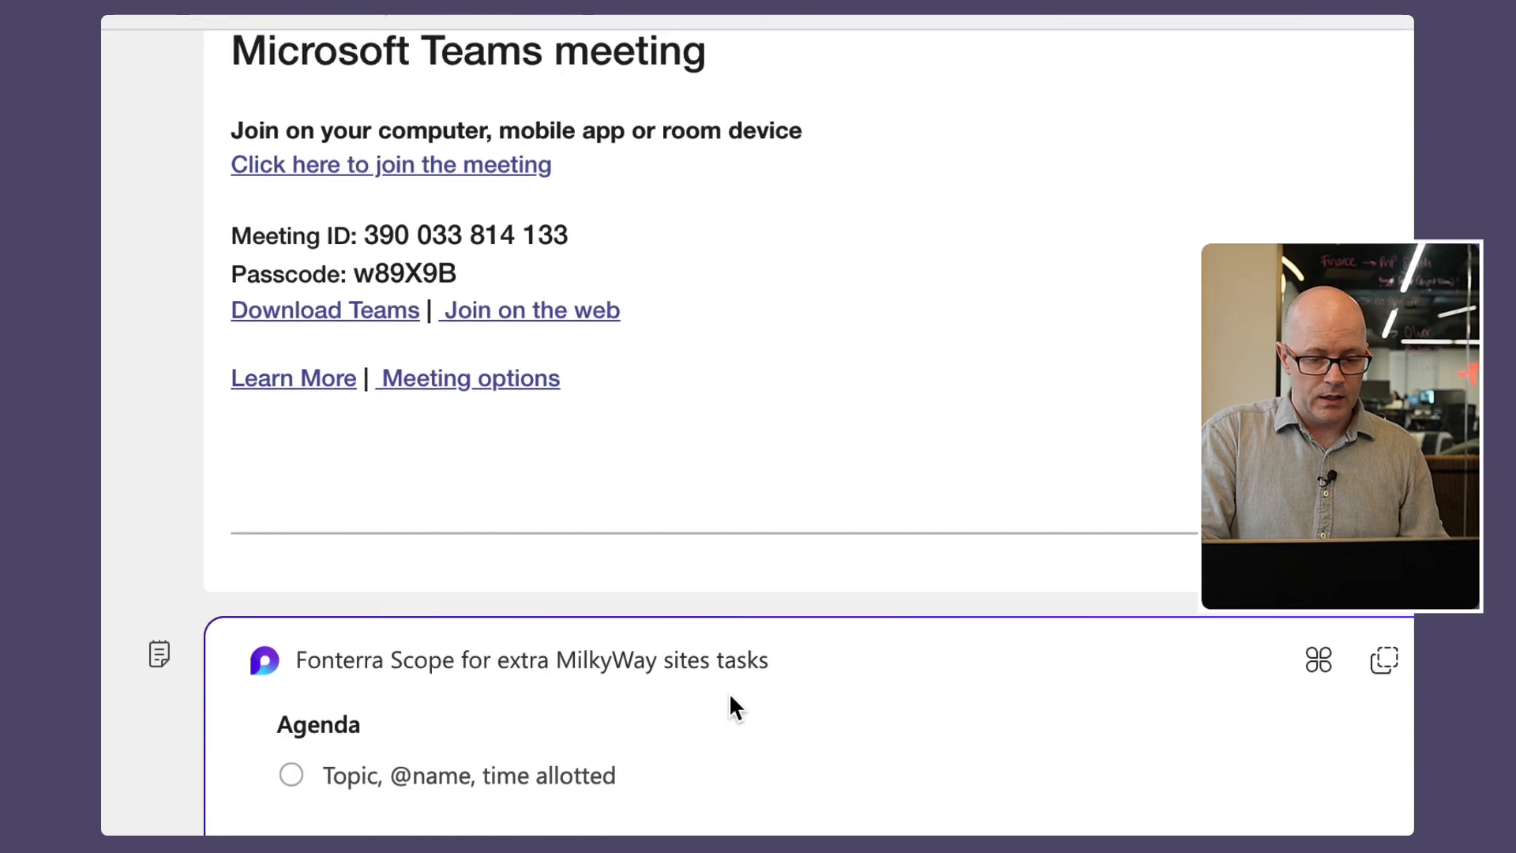
scroll("down", 3)
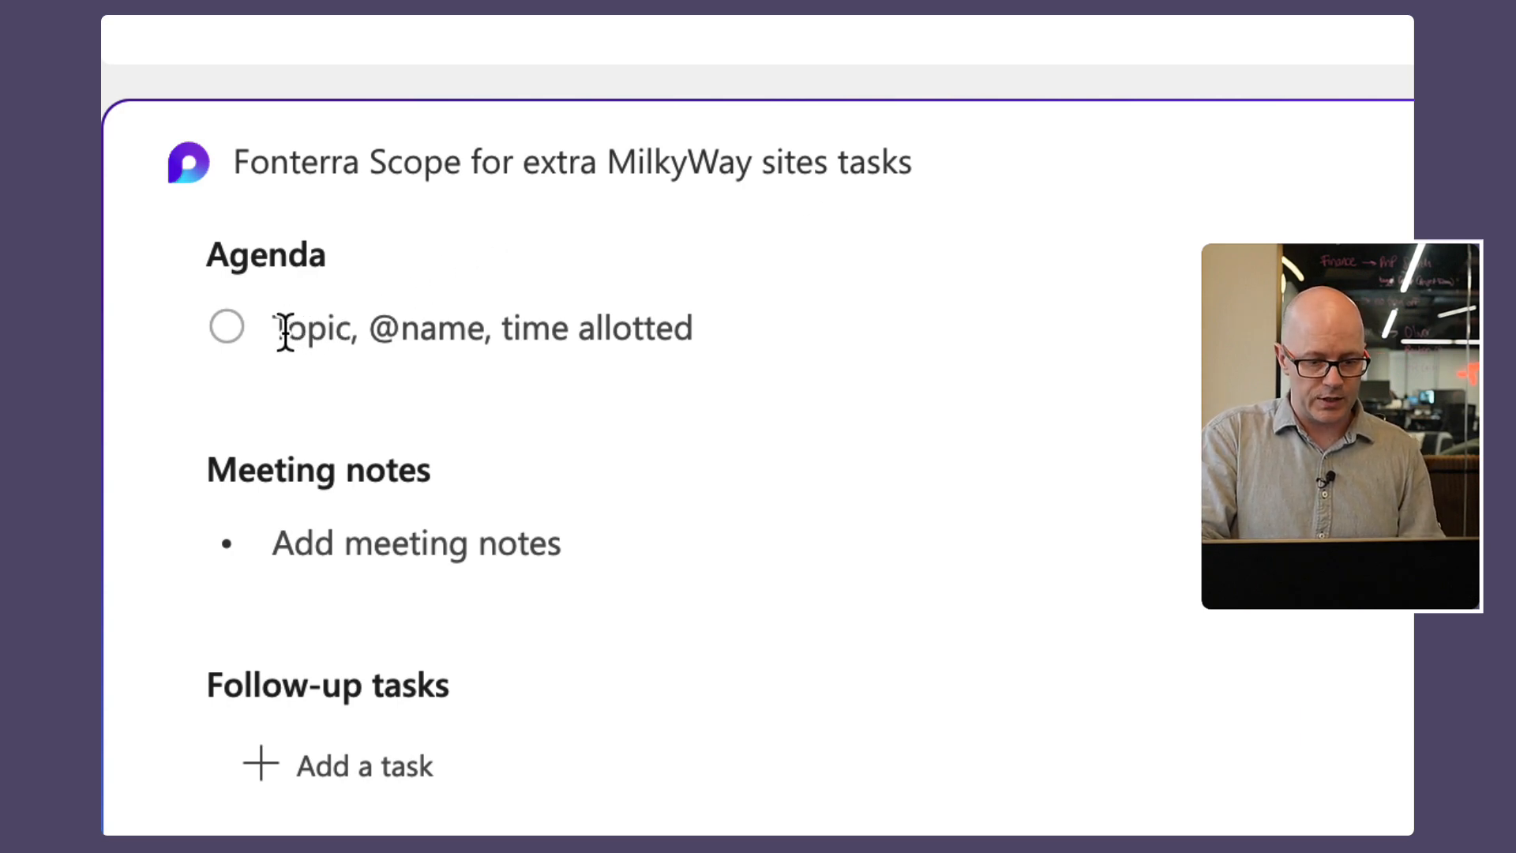
mouse_move(347, 464)
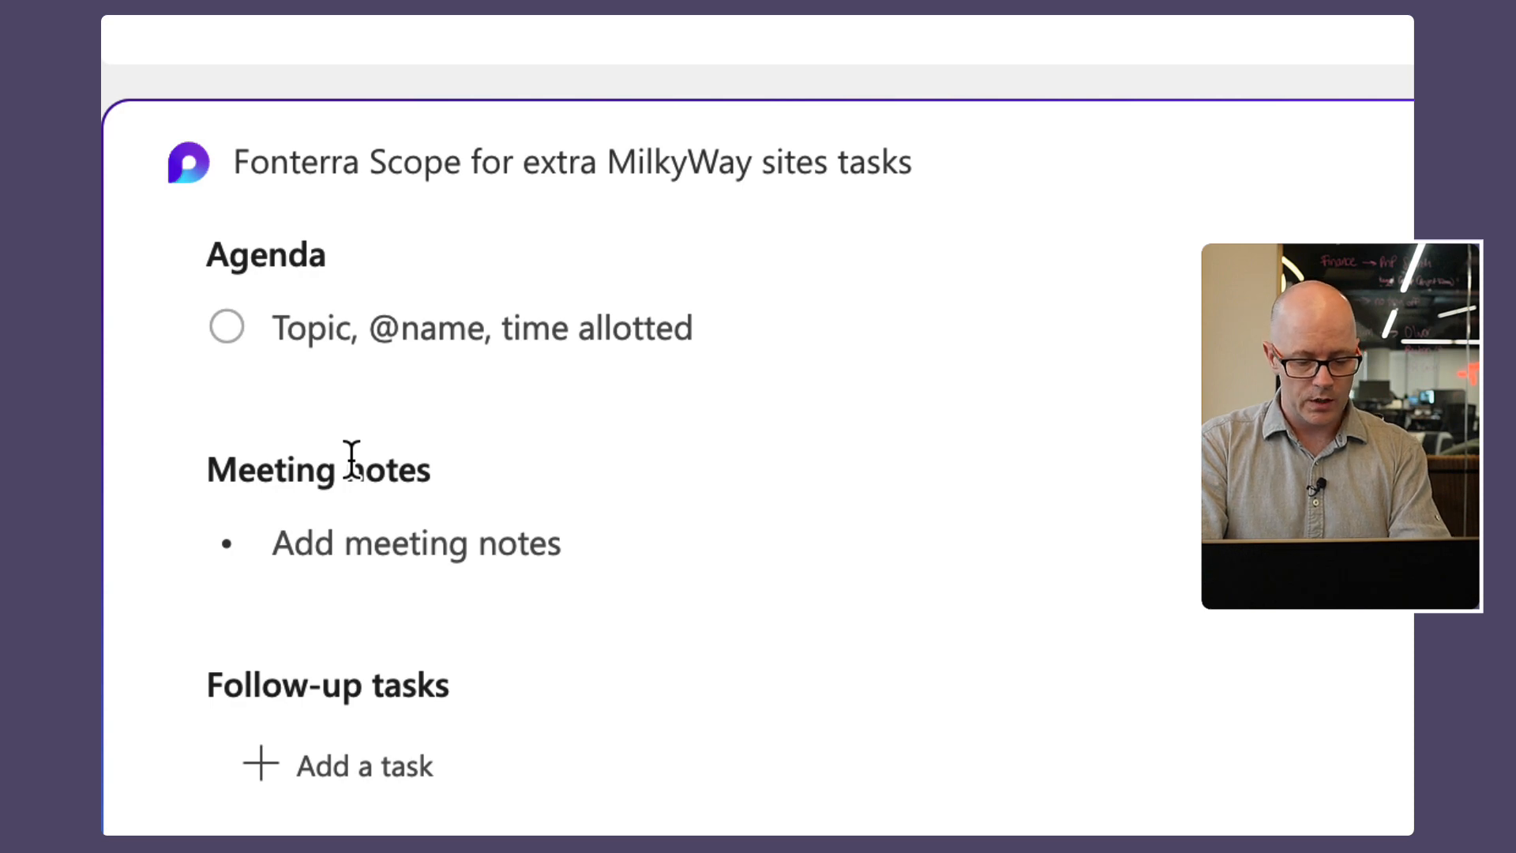
type("List")
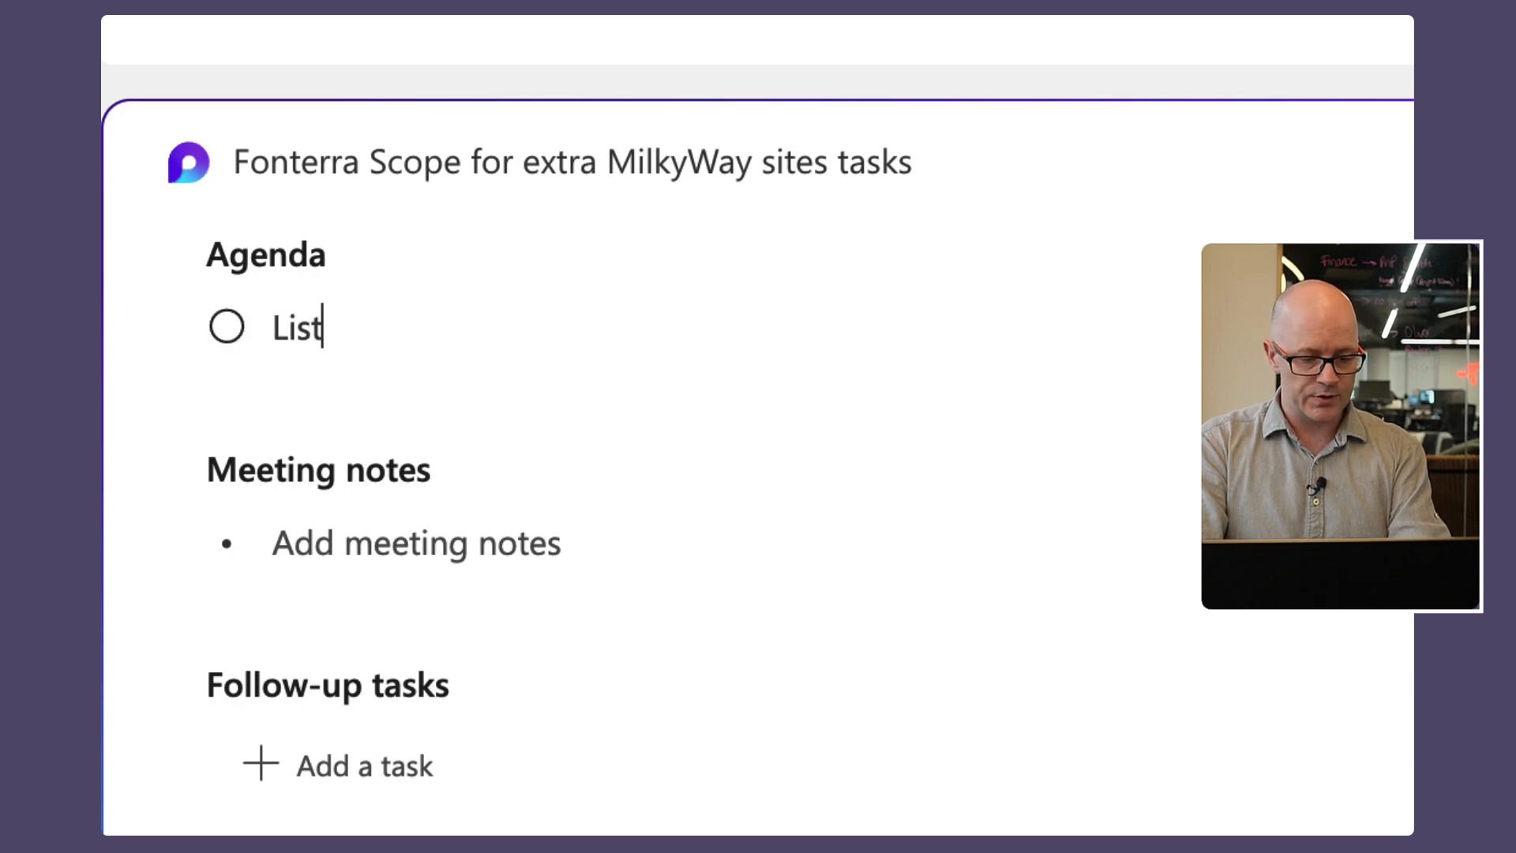
type("site tea")
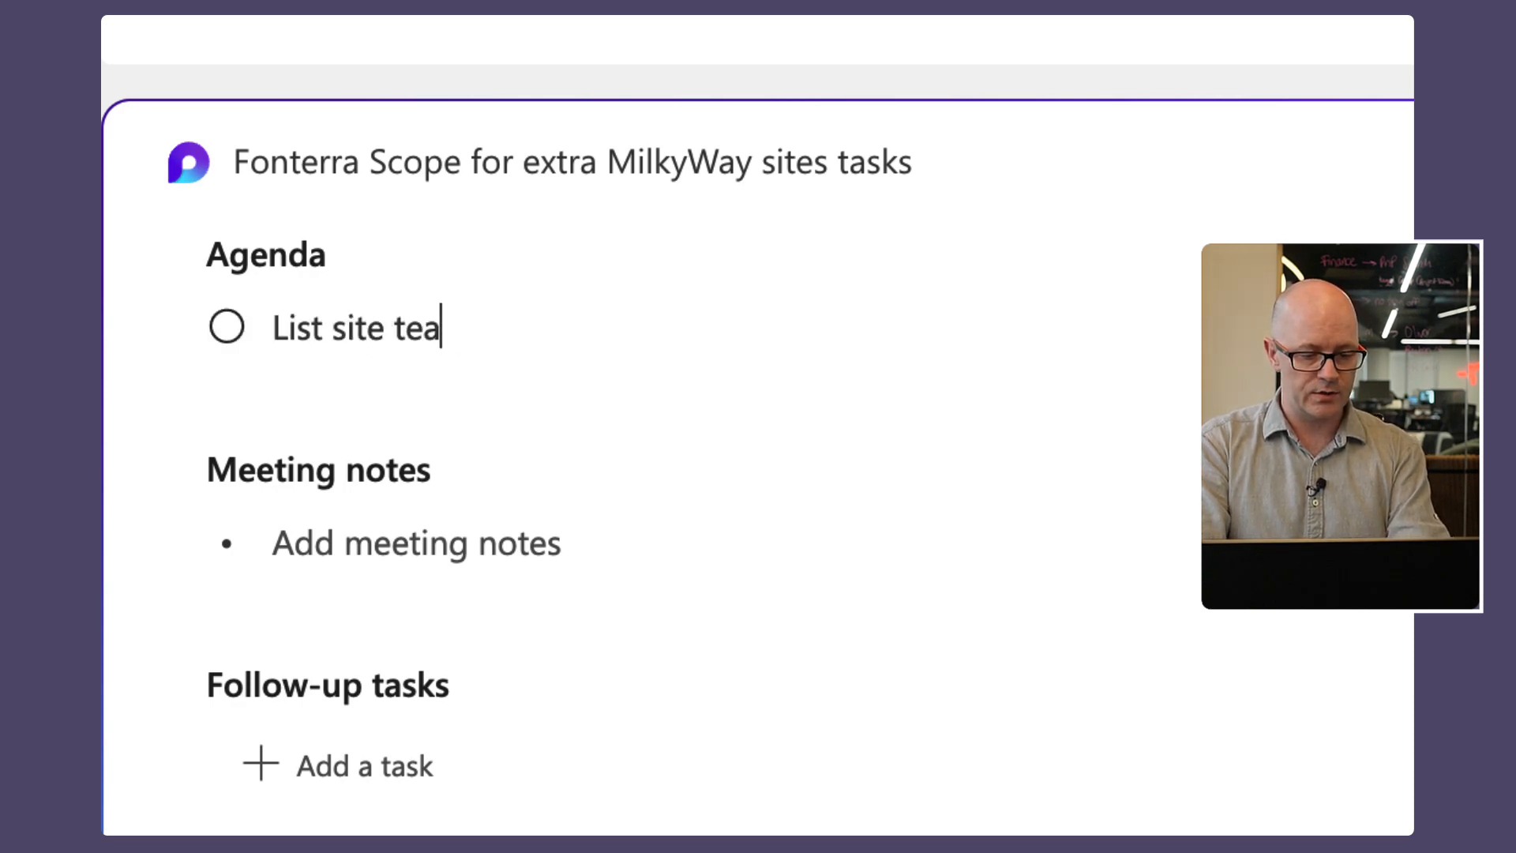
type("sks for going")
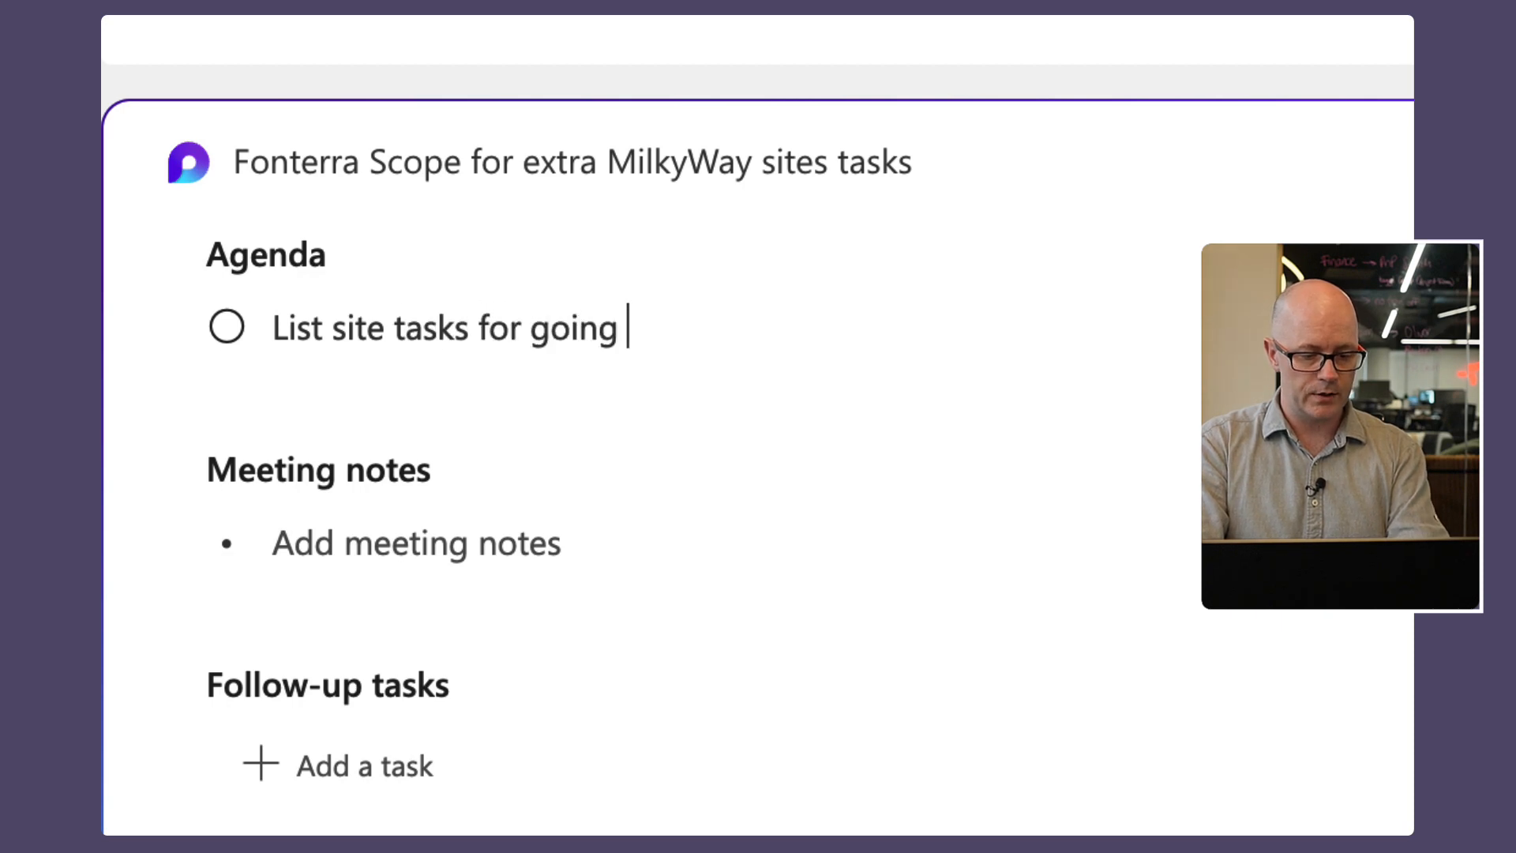
type("live")
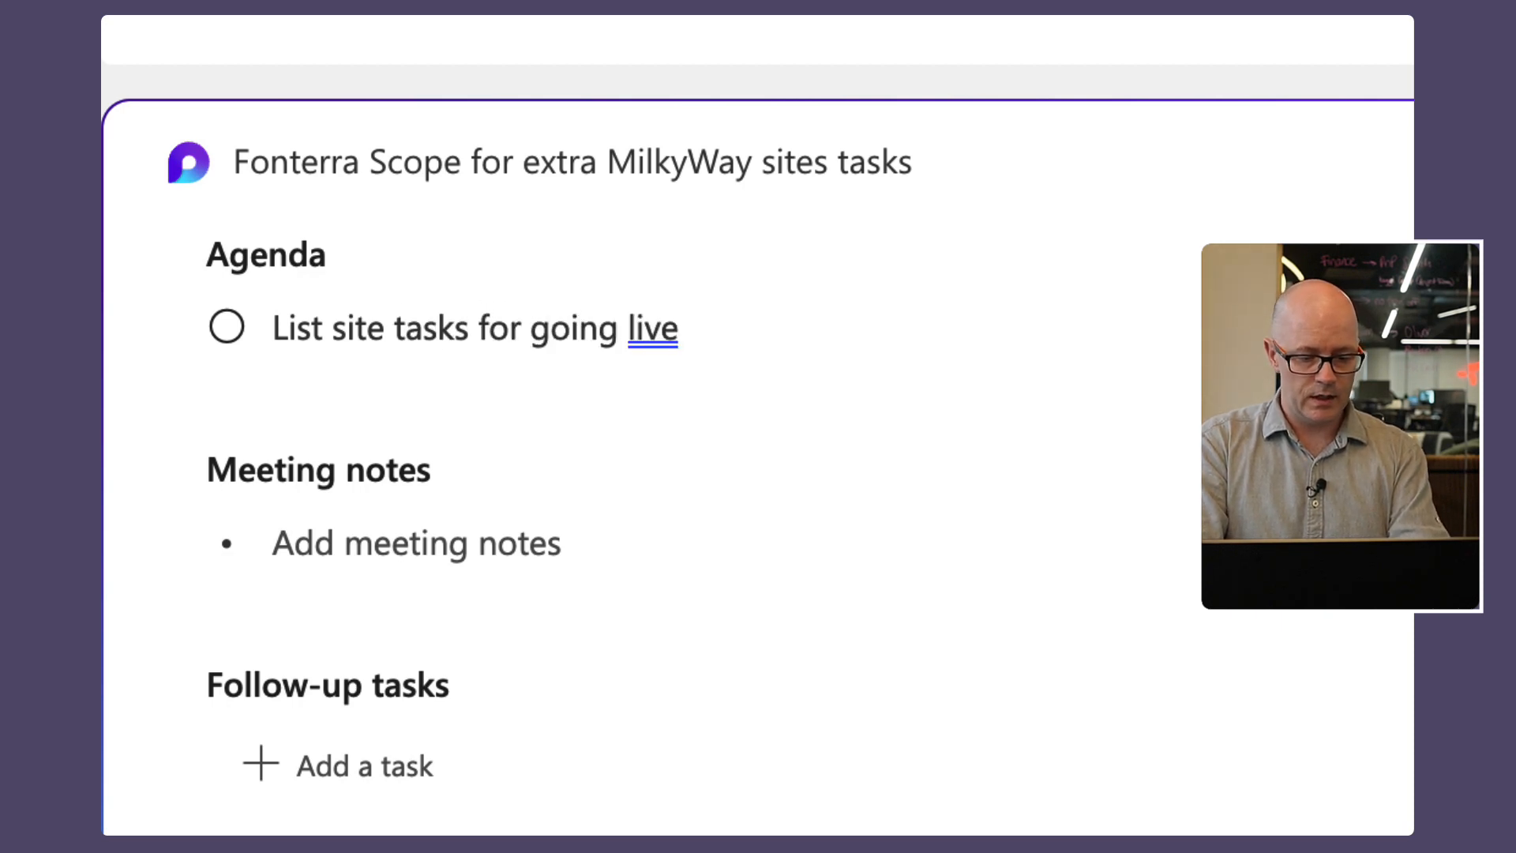
type(", @darrell Webster, 15min")
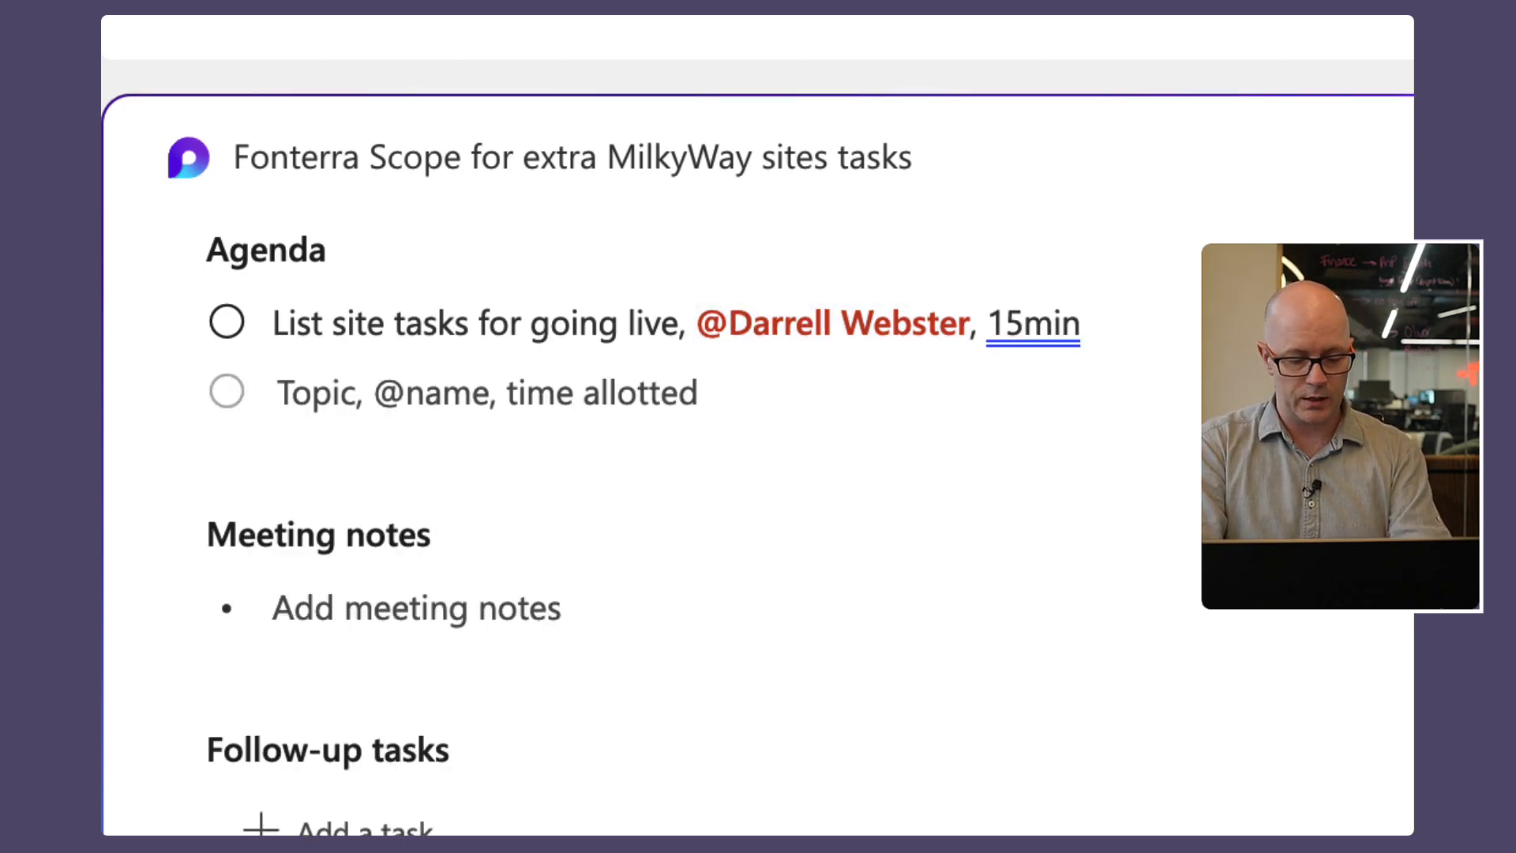
Add agenda item 'Prioritise tasks' mentioning Jess with 10 min allotted
type("Priori")
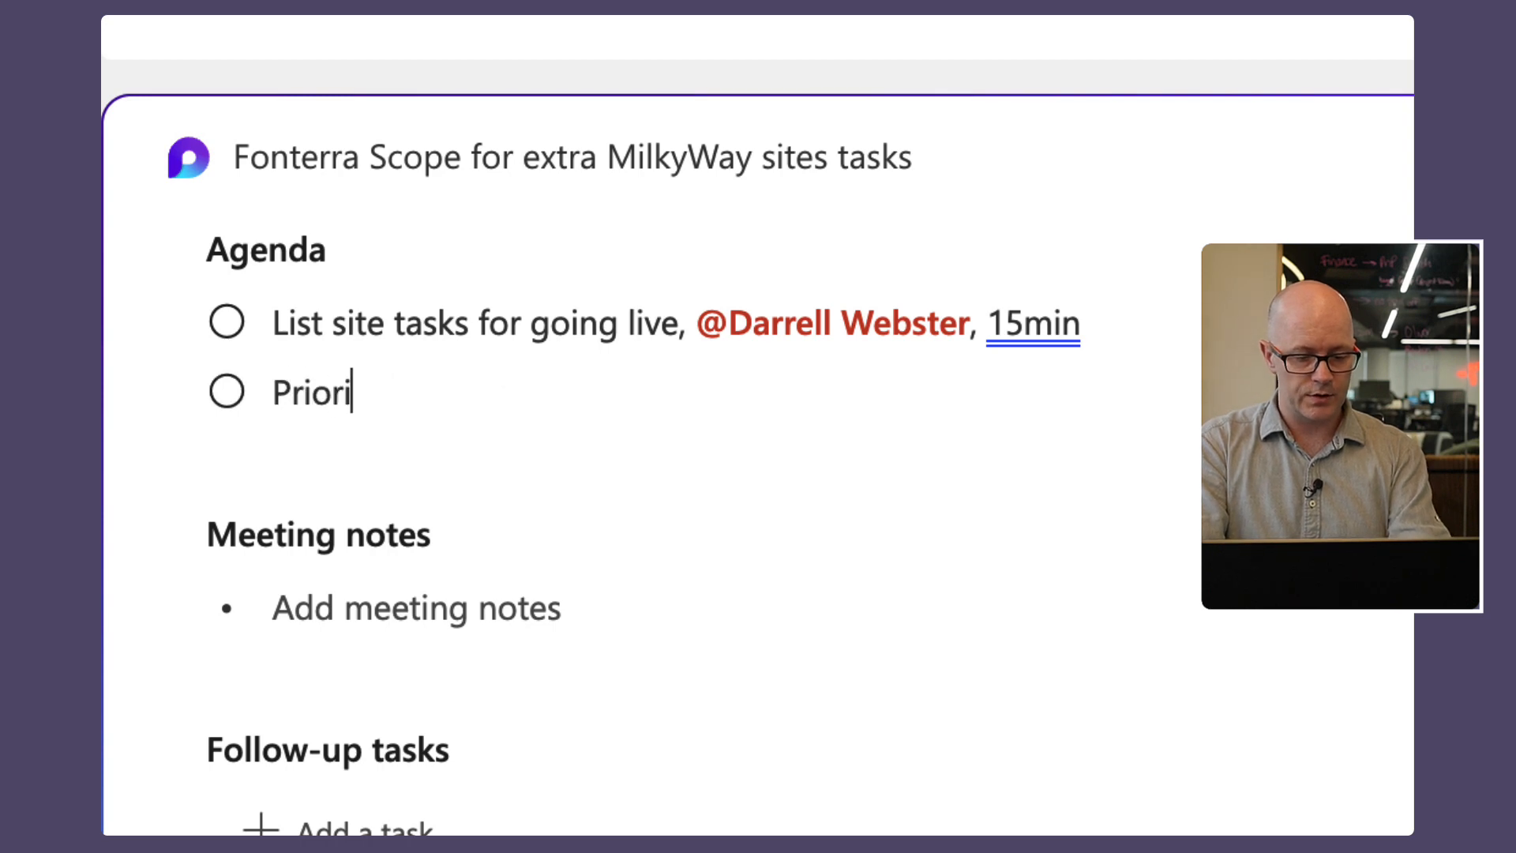
type("tise tas")
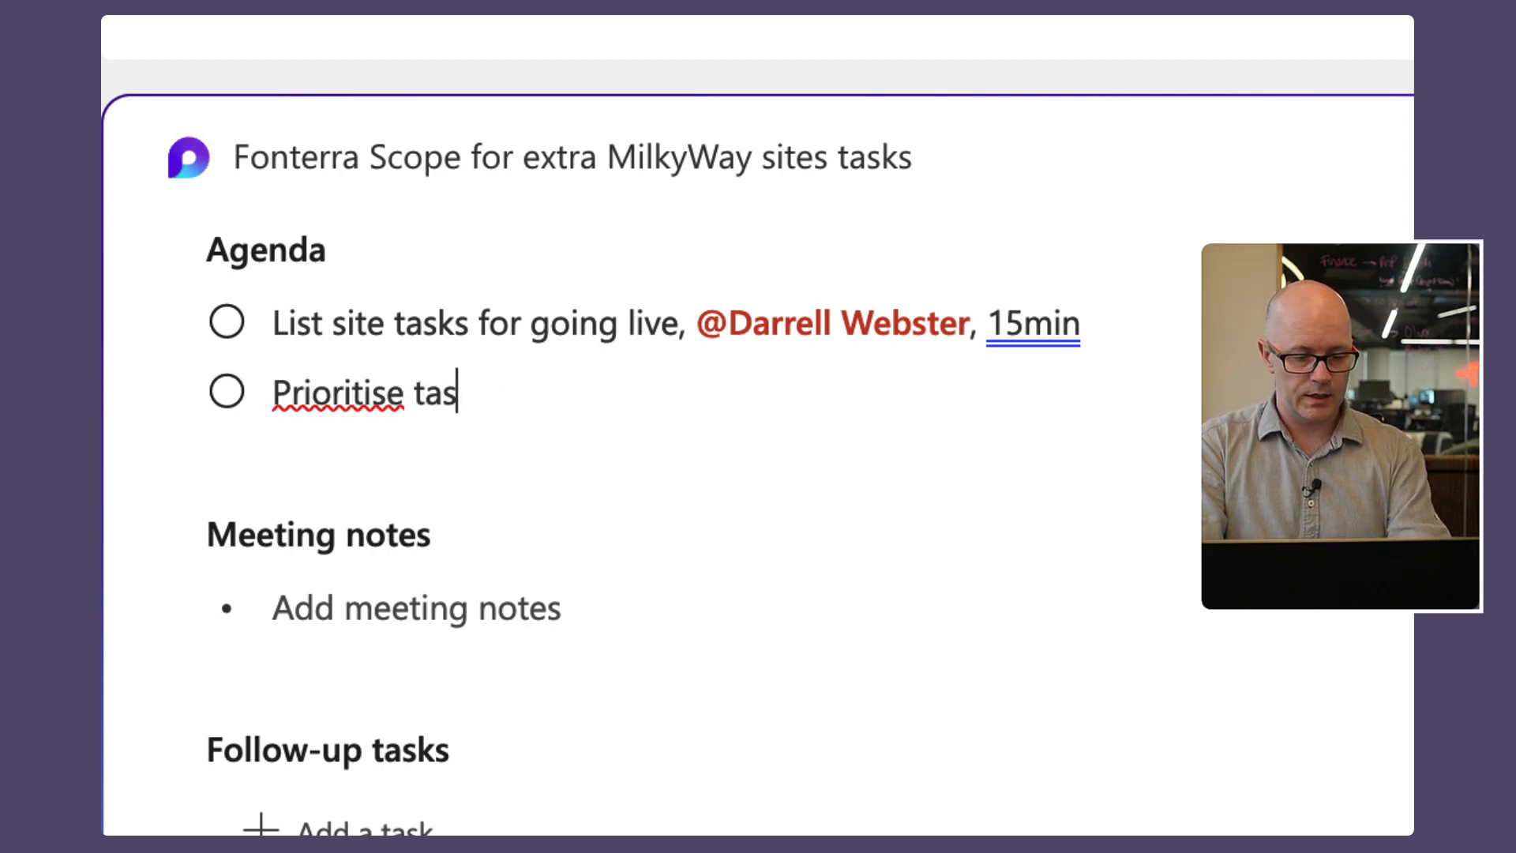
type("ks, @")
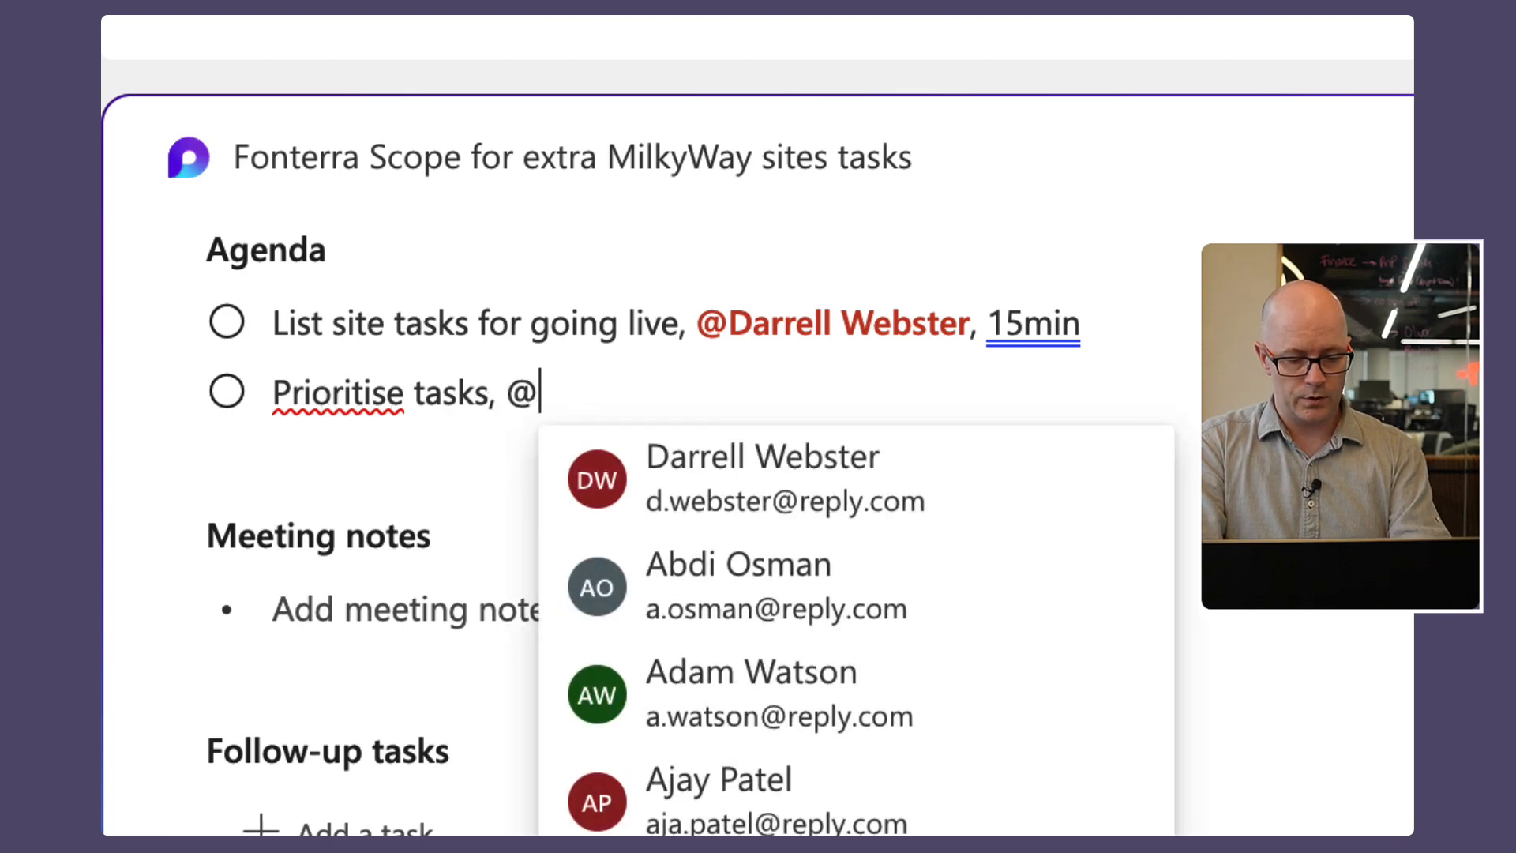
type("jess")
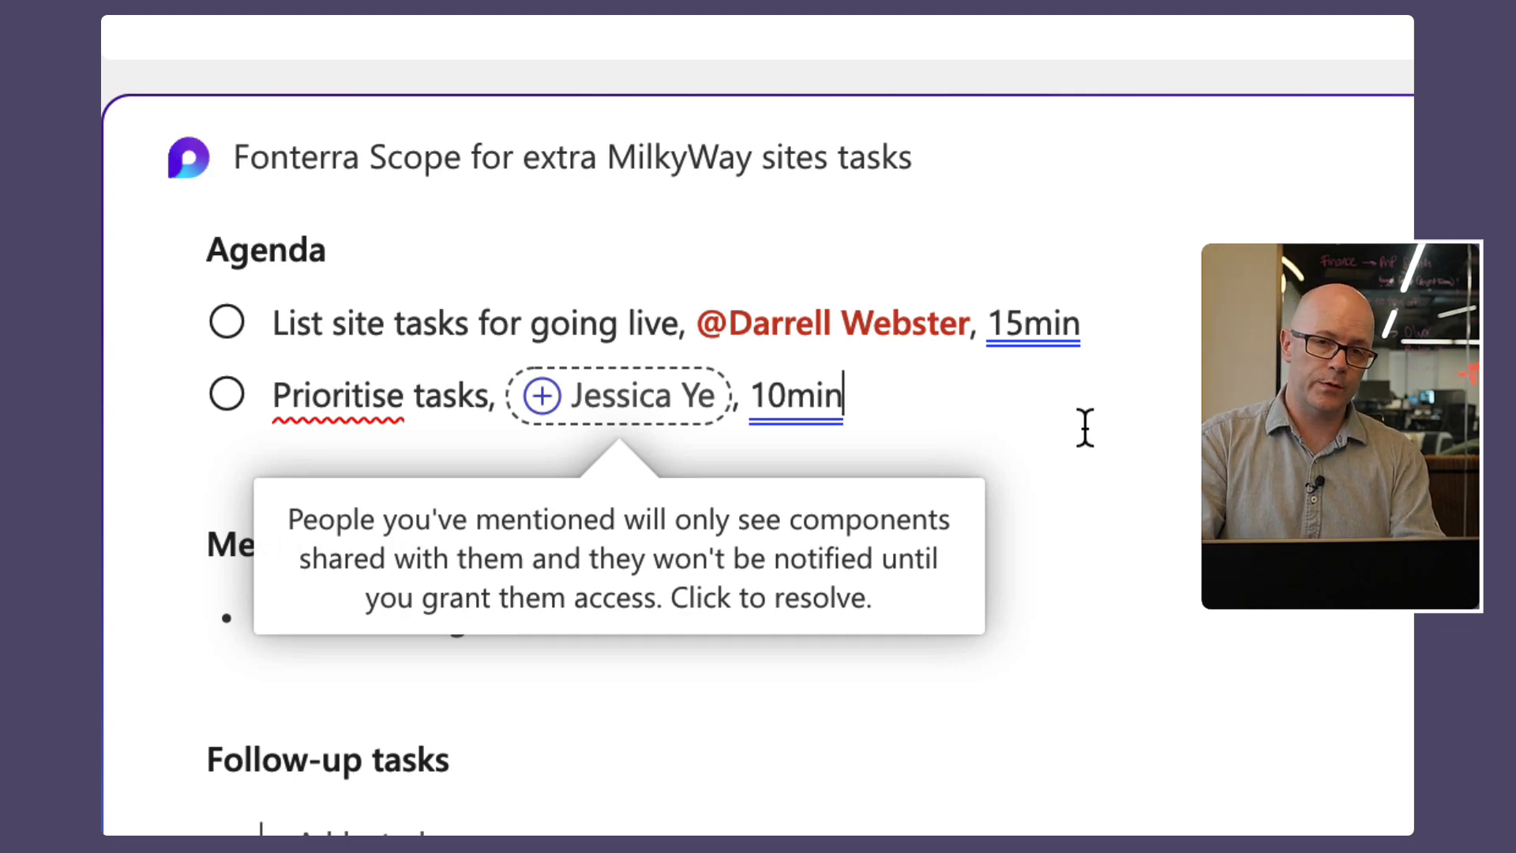
mouse_move(973, 392)
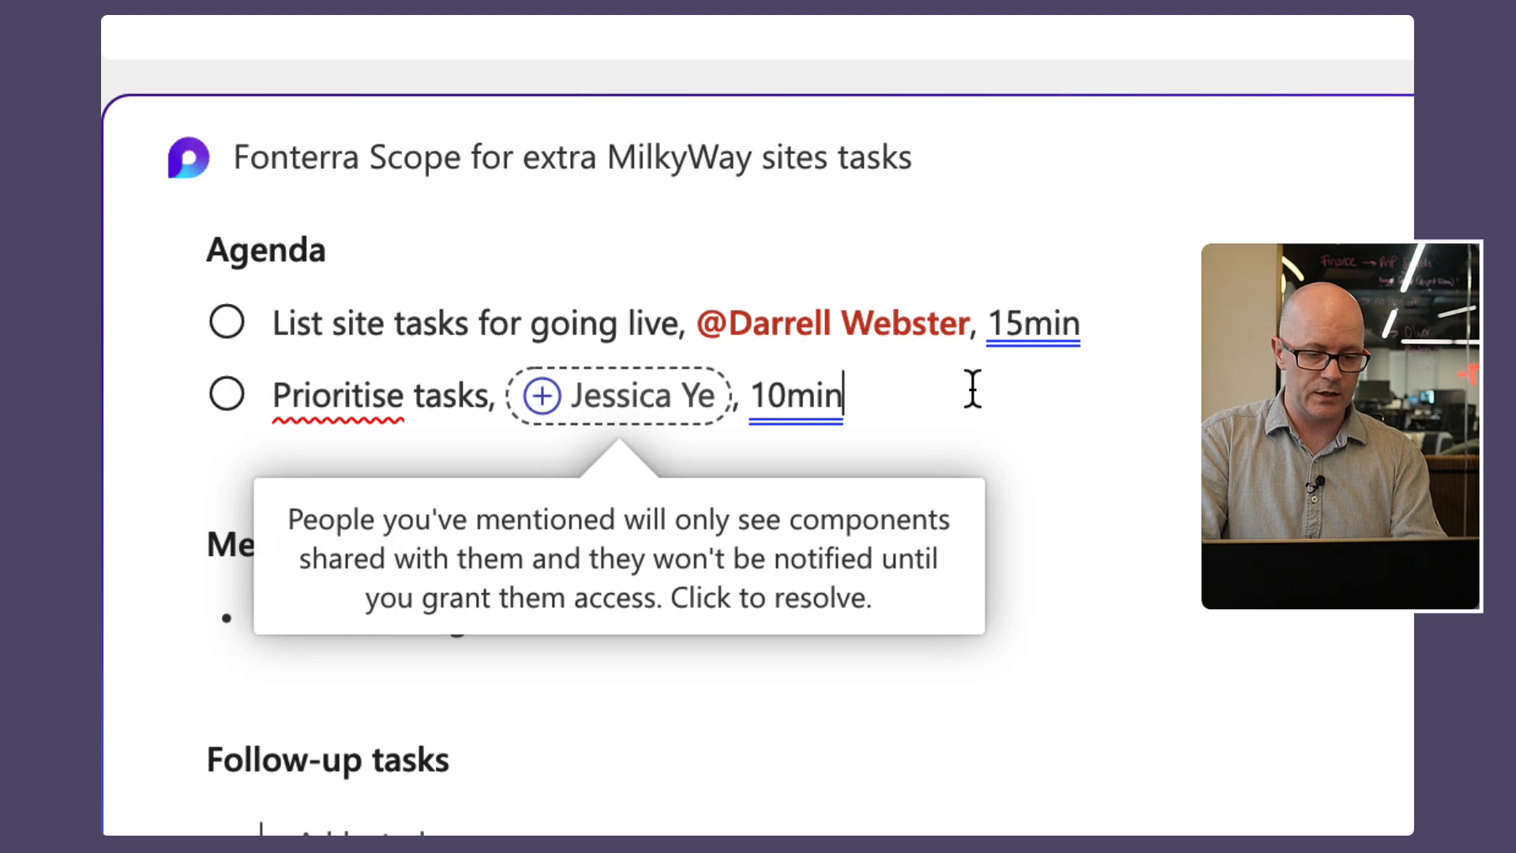
mouse_move(618, 397)
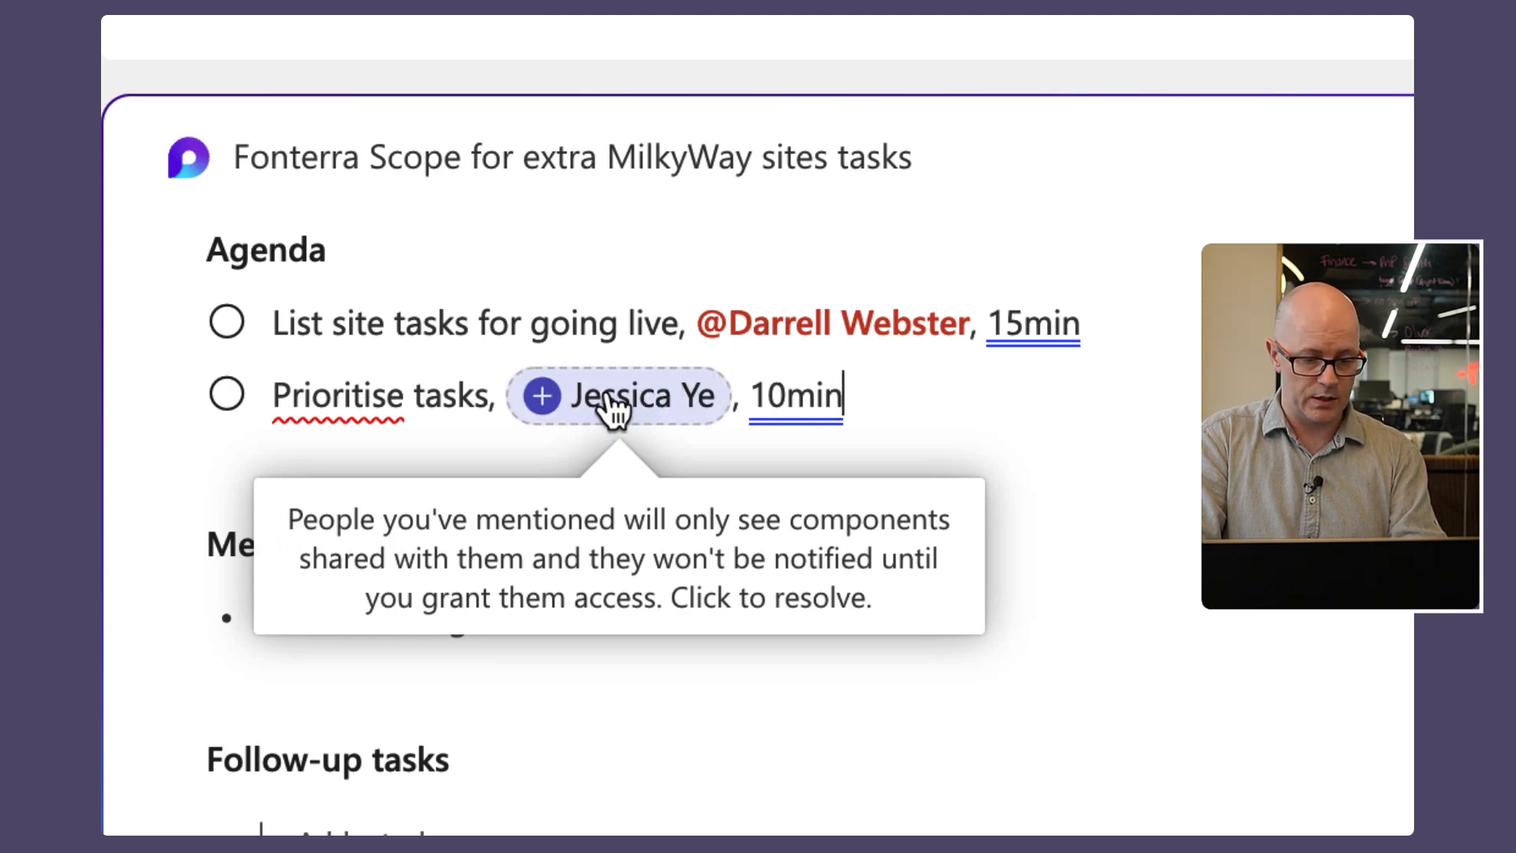
left_click(618, 395)
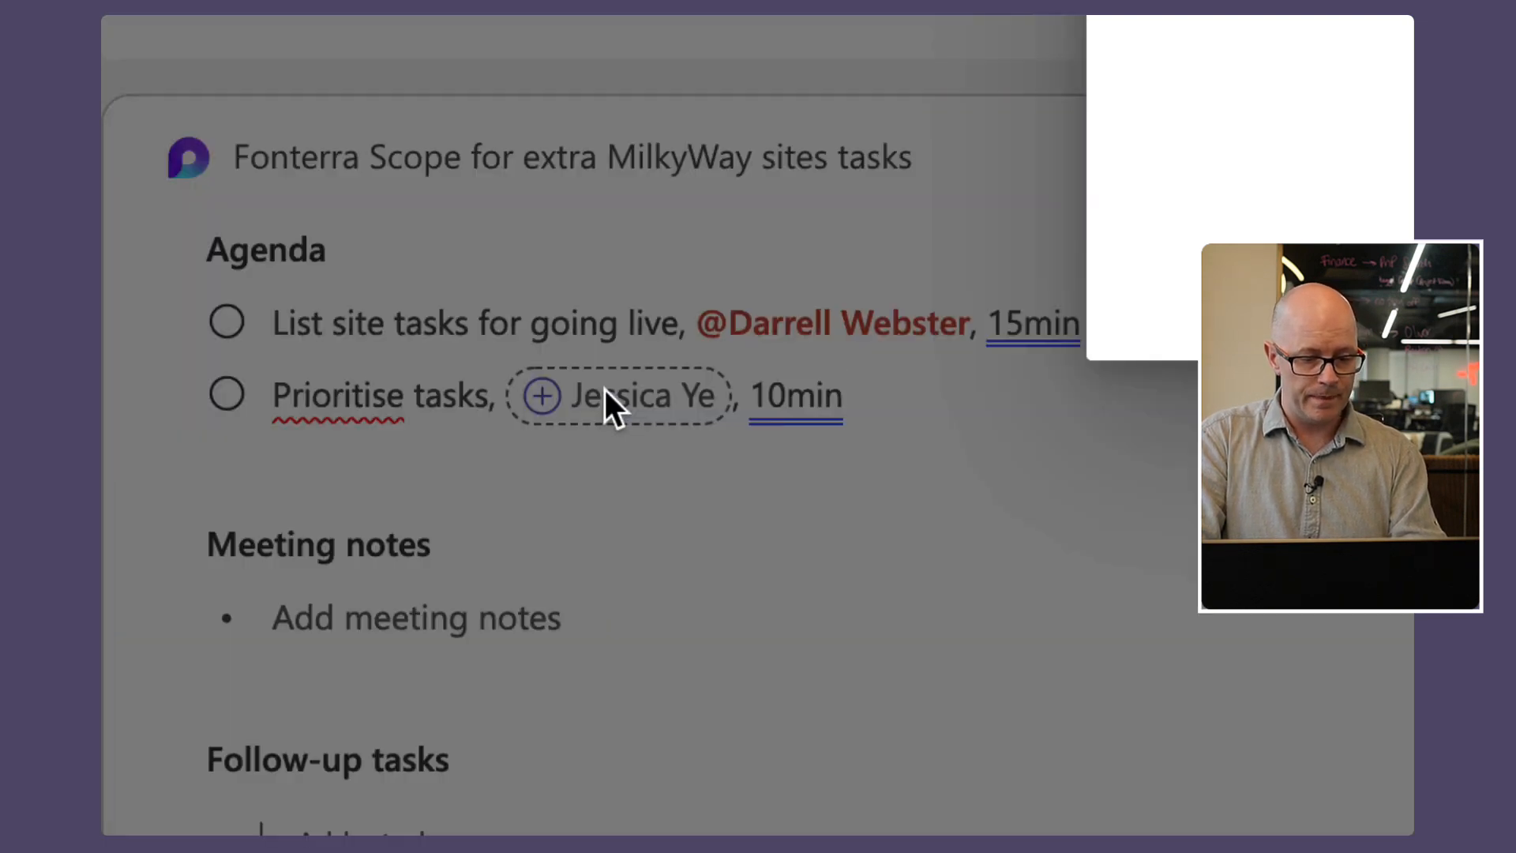
left_click(540, 395)
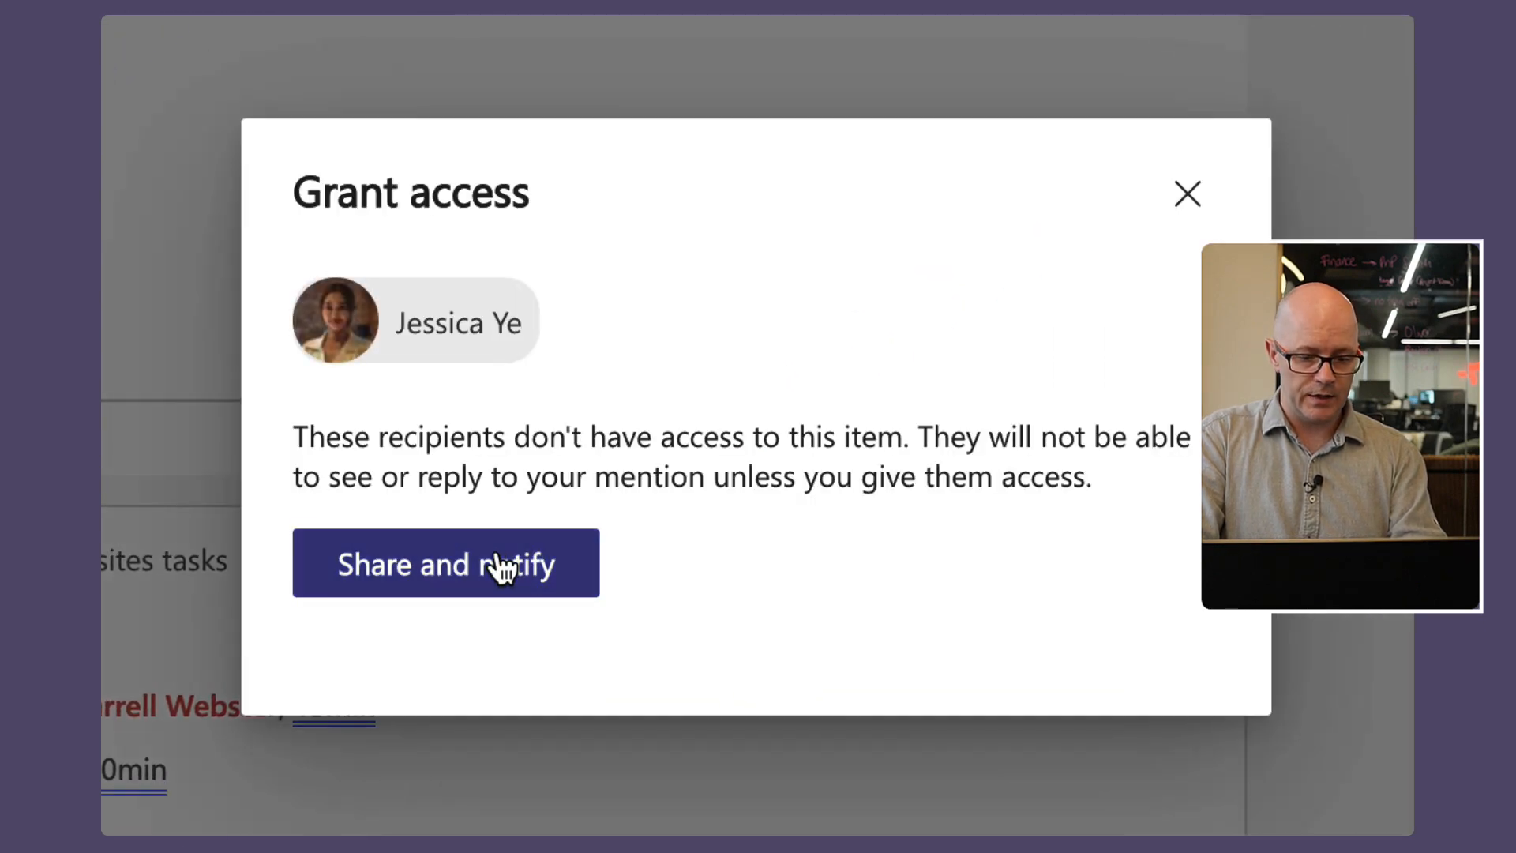
left_click(443, 564)
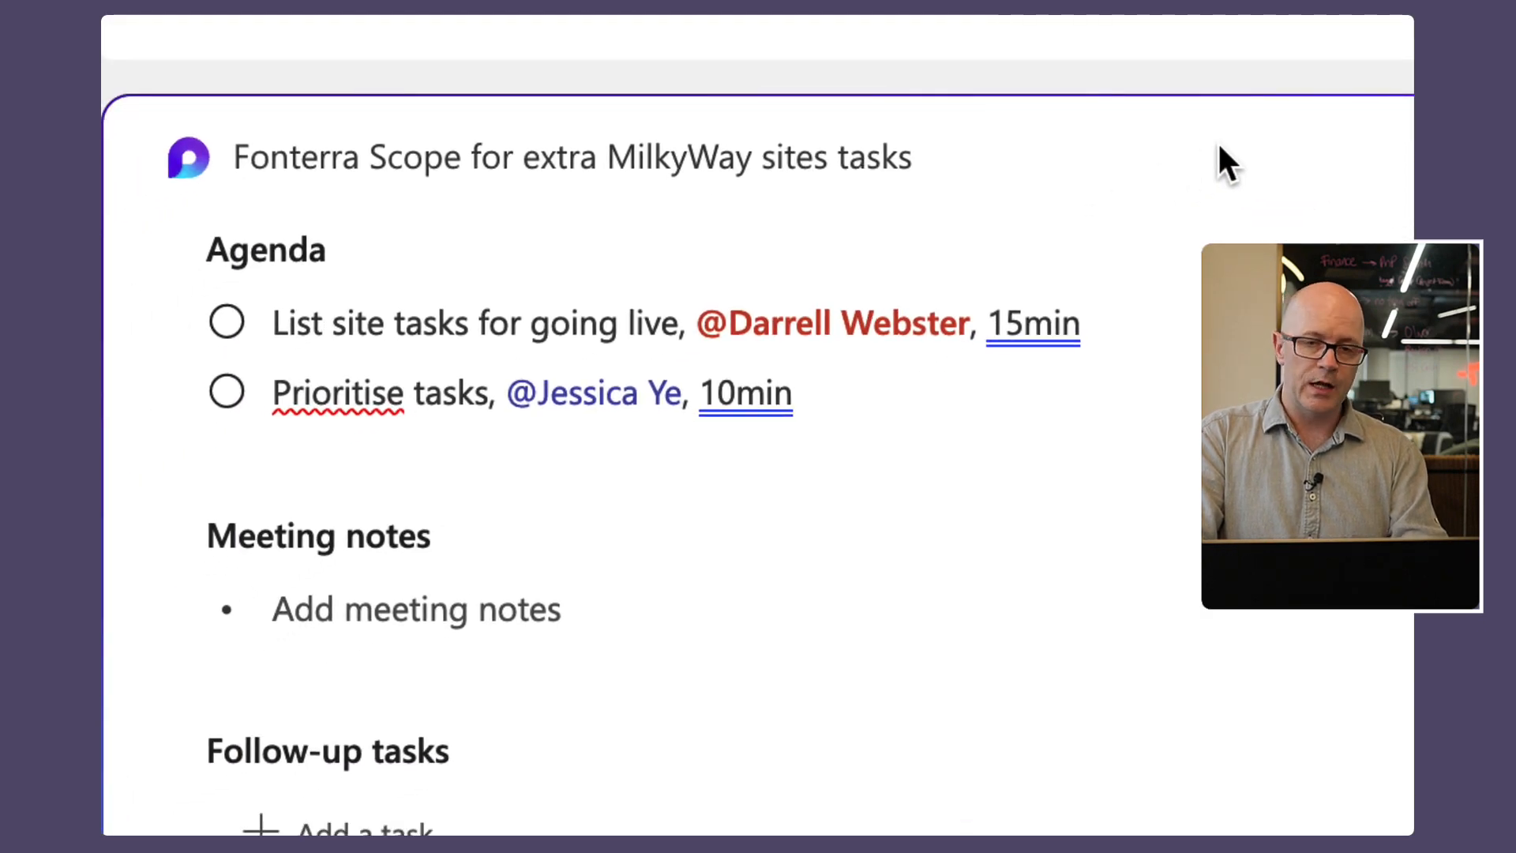